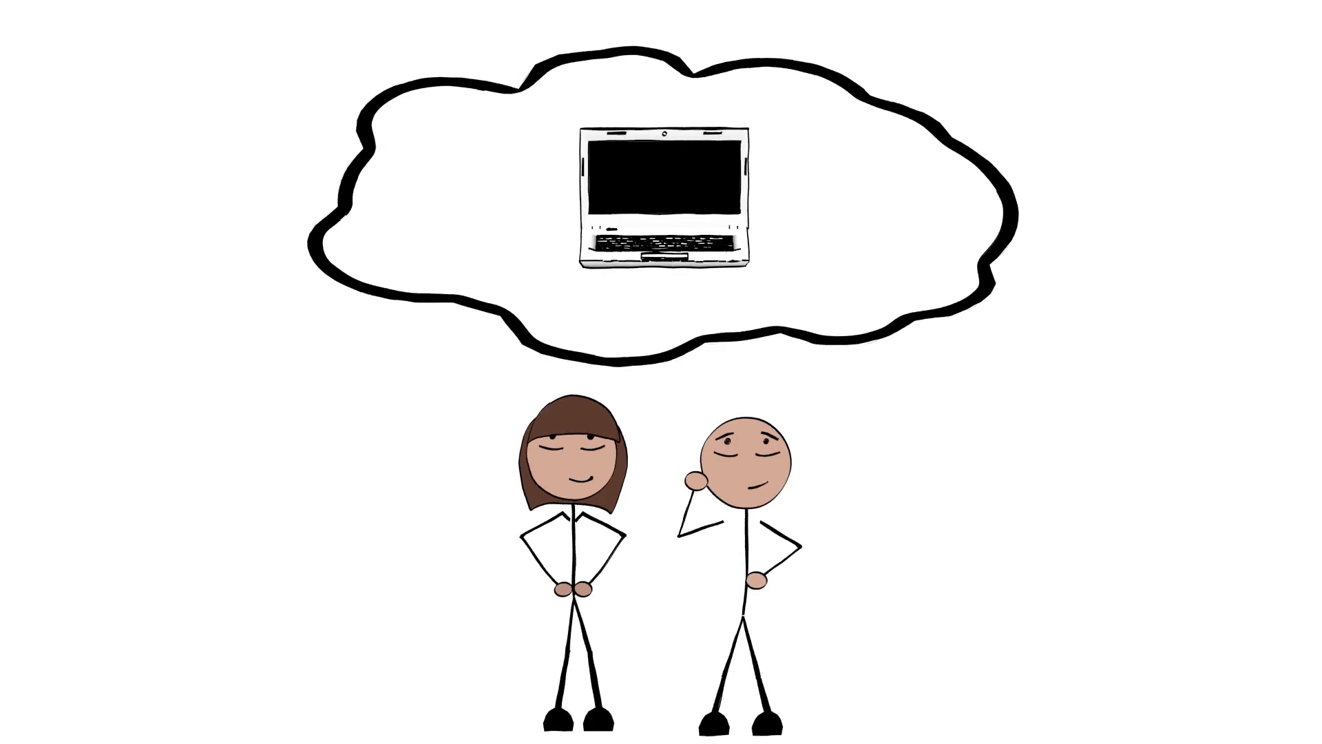
scroll(down, 3)
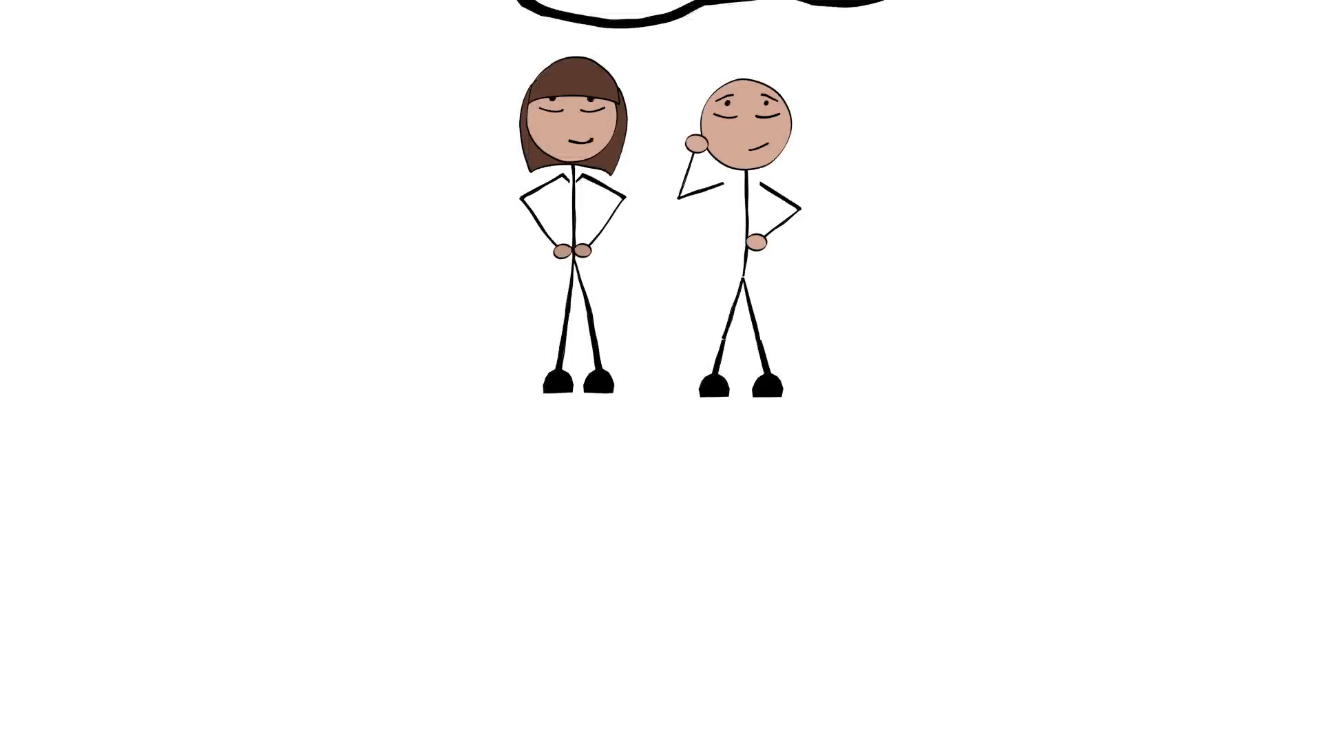